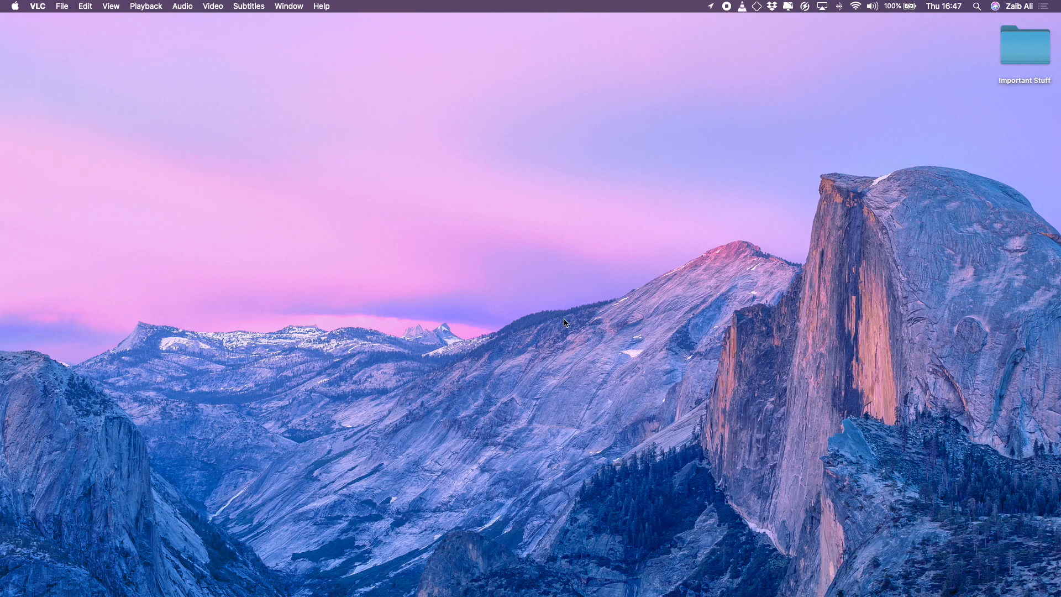
mouse_move(381, 486)
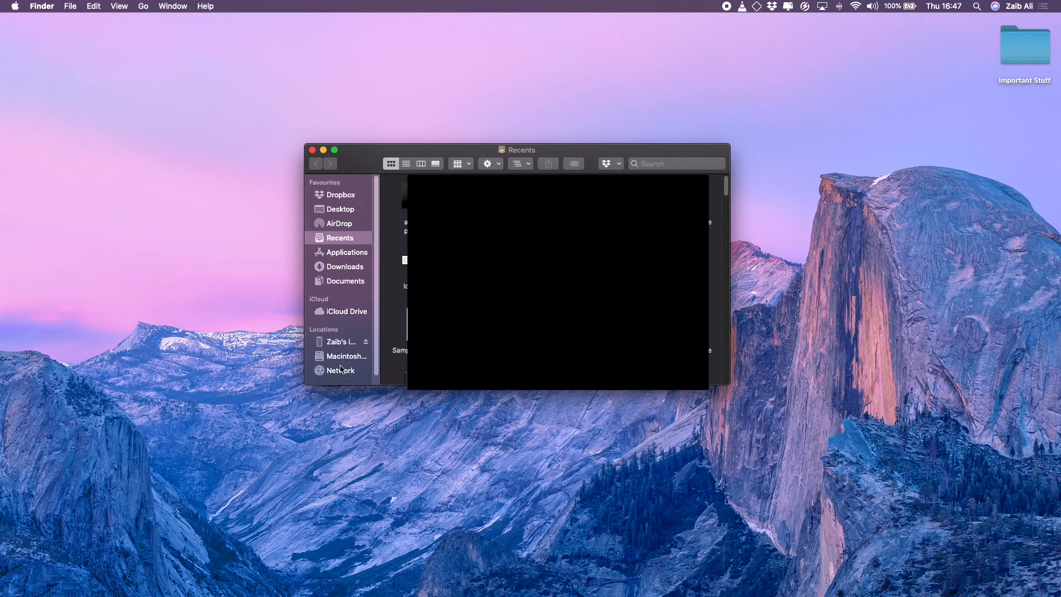
- Review the connected iPhone 11 Pro Max's General overview in Finder, then close the window
click(345, 342)
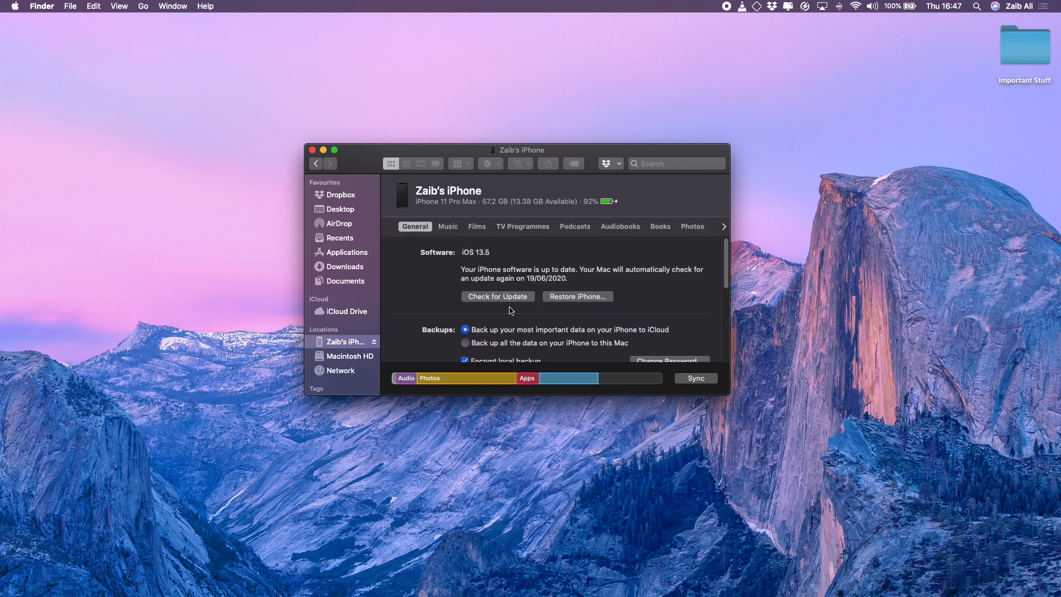
mouse_move(679, 303)
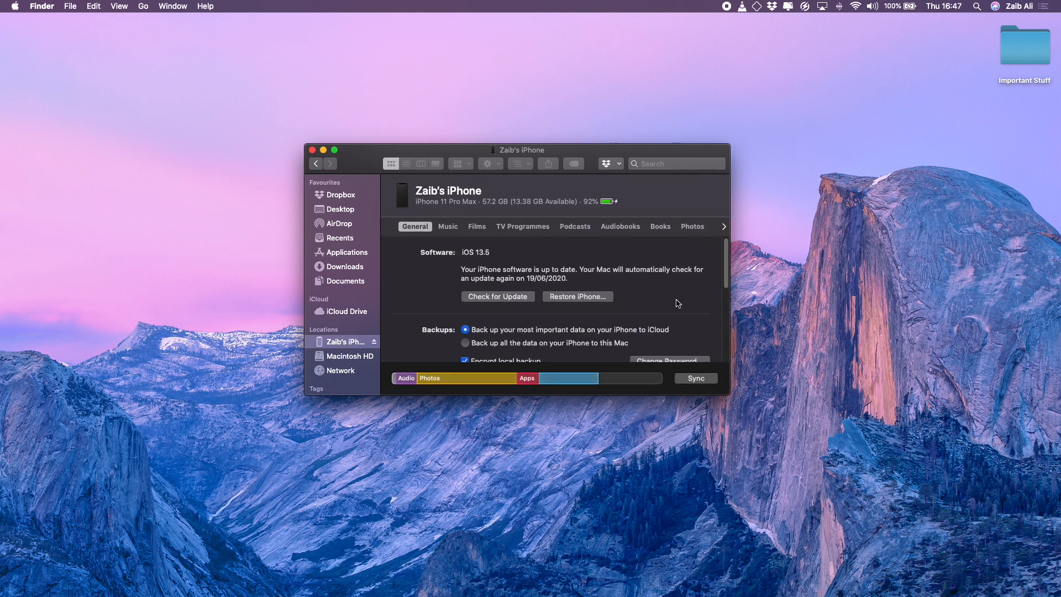
mouse_move(598, 315)
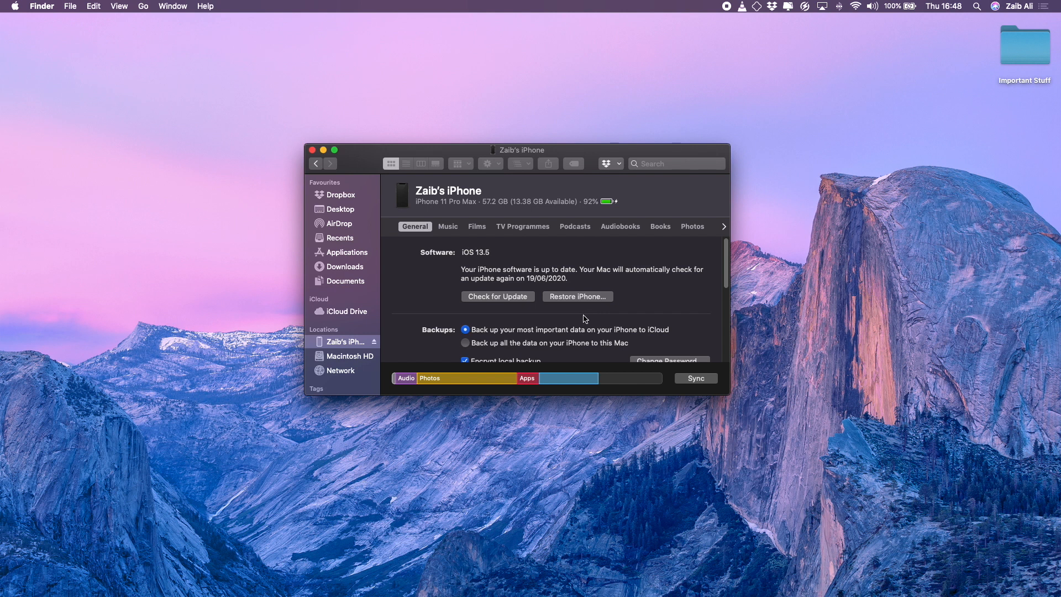
mouse_move(580, 311)
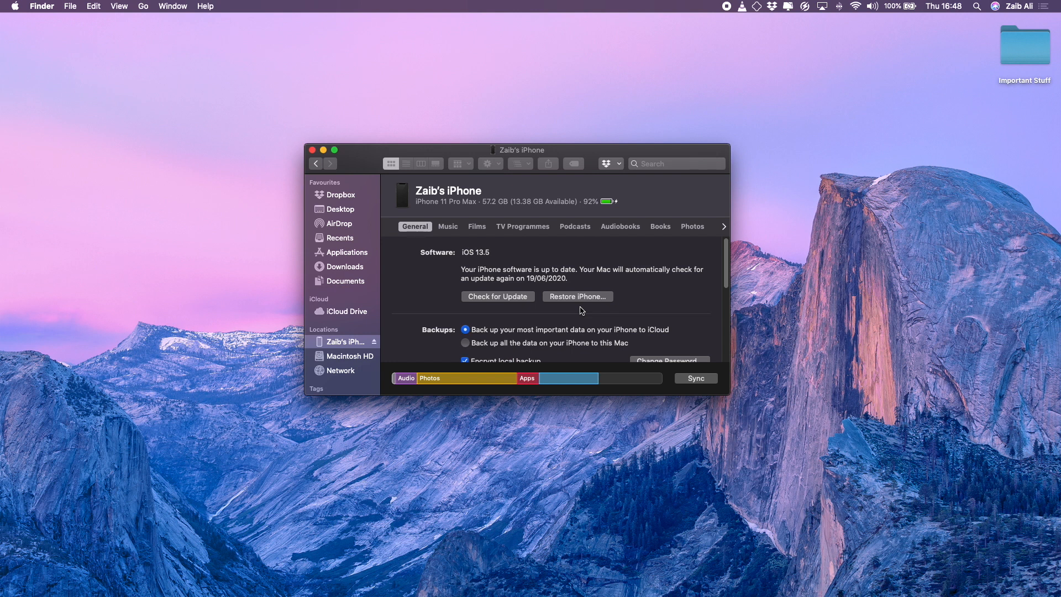
mouse_move(576, 308)
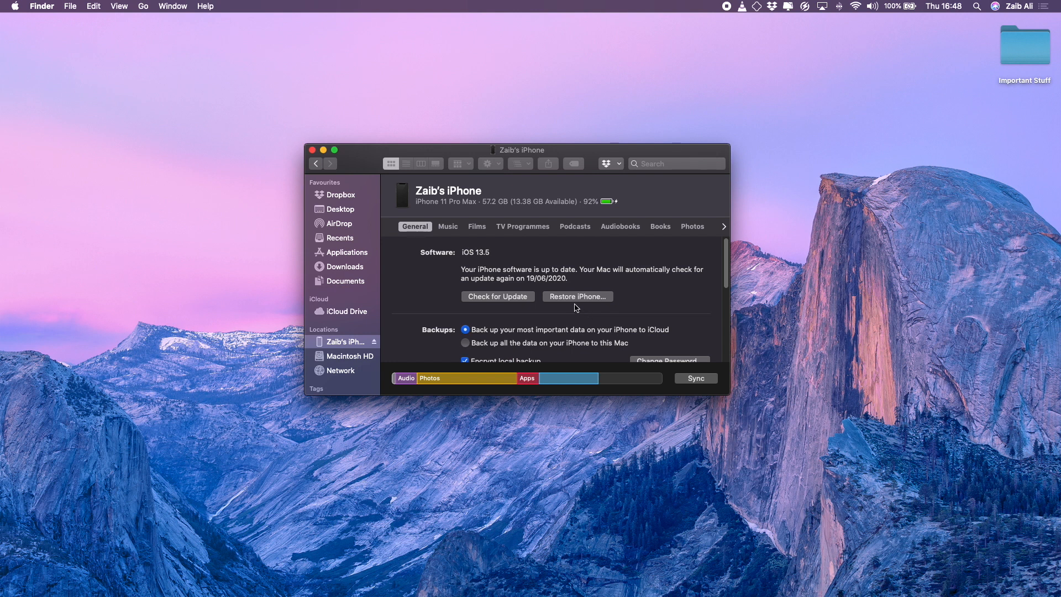
mouse_move(573, 306)
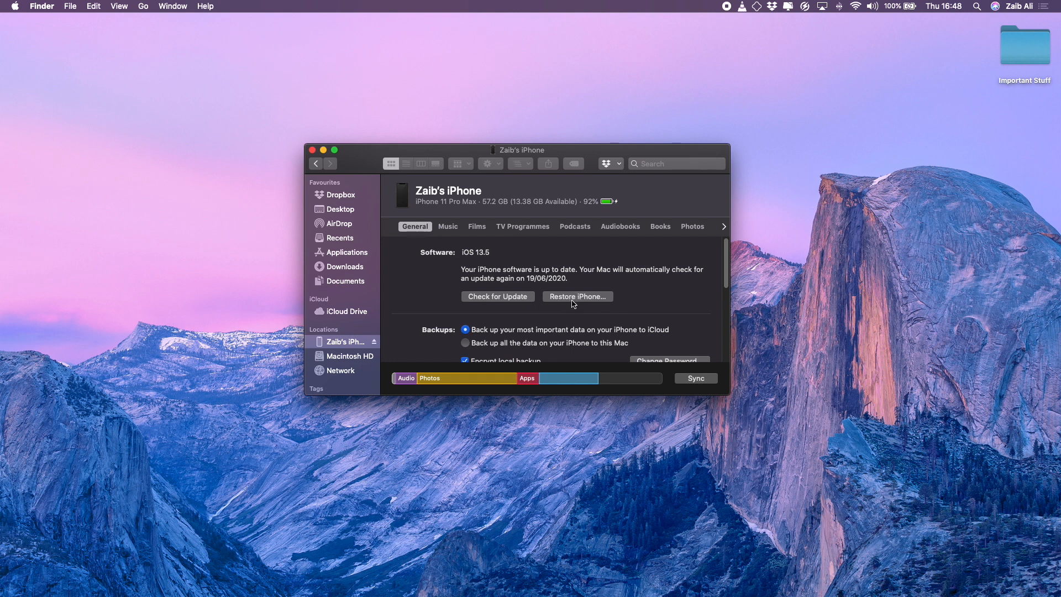
mouse_move(675, 258)
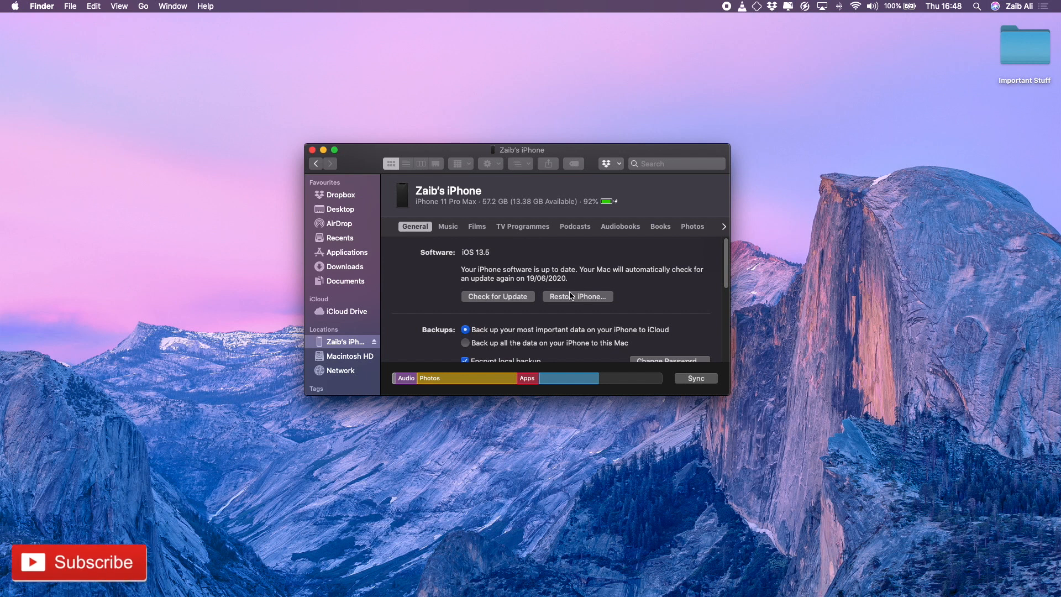
mouse_move(313, 150)
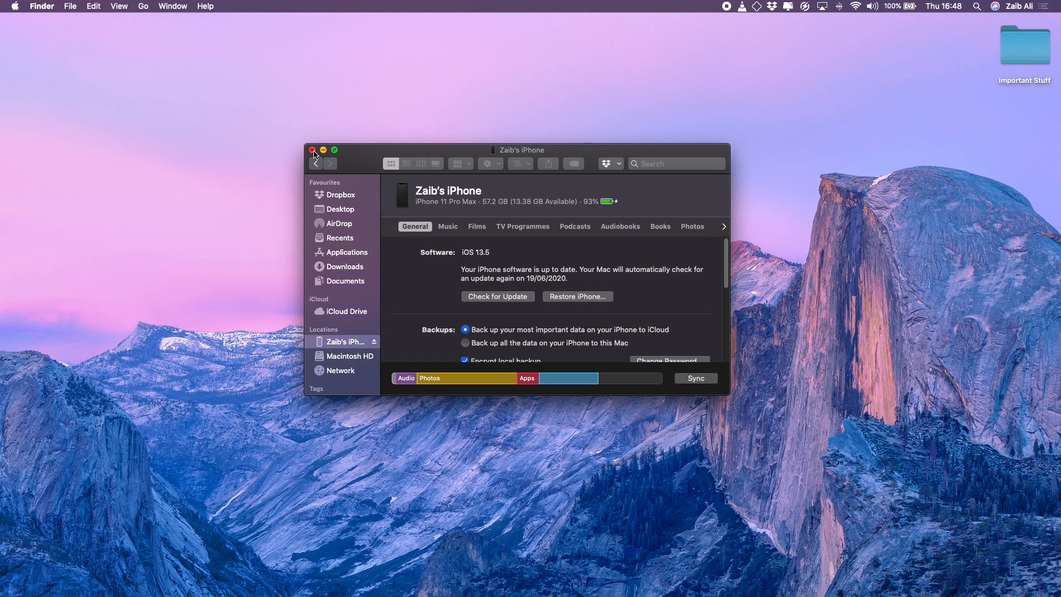
click(312, 149)
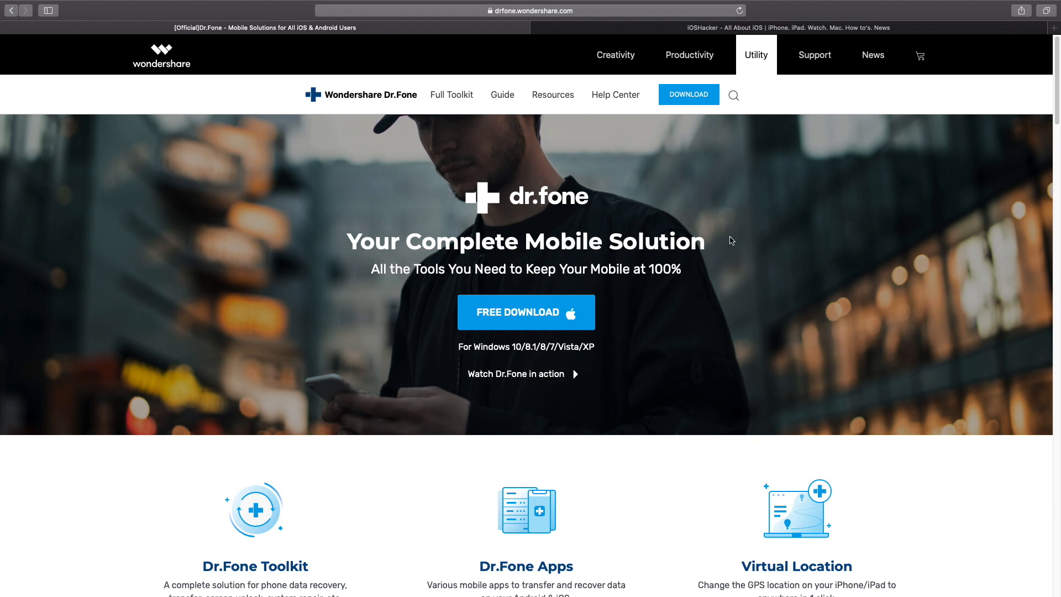
mouse_move(711, 323)
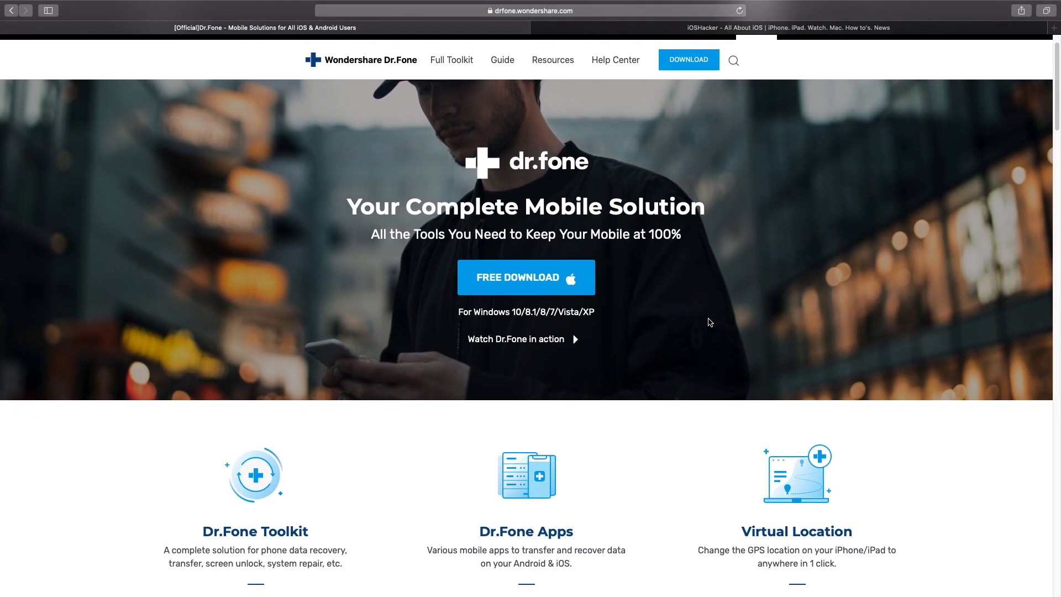
scroll(down, 3)
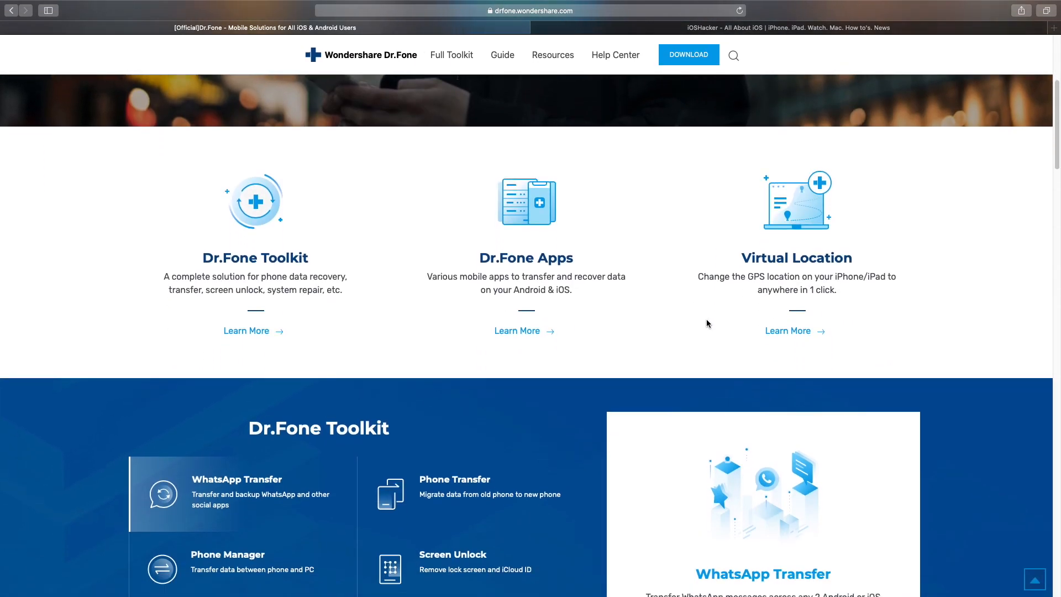
scroll(down, 3)
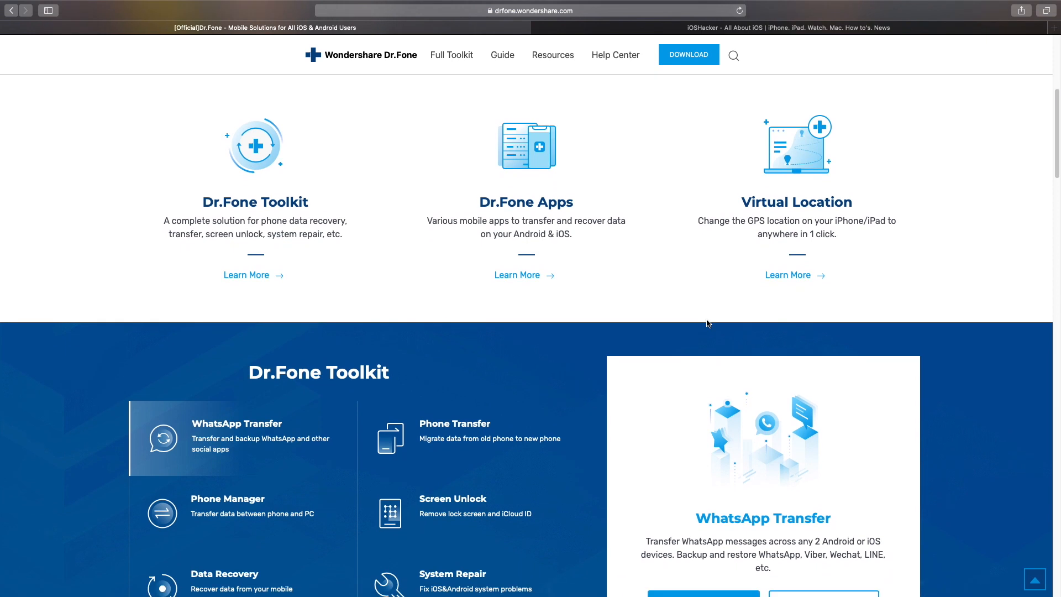
scroll(down, 3)
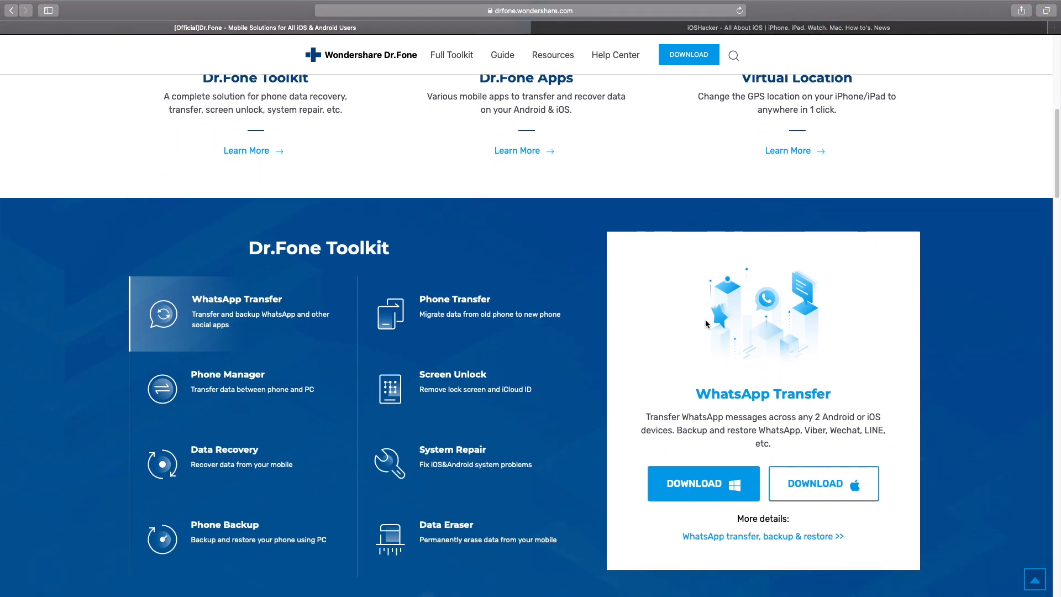
scroll(down, 3)
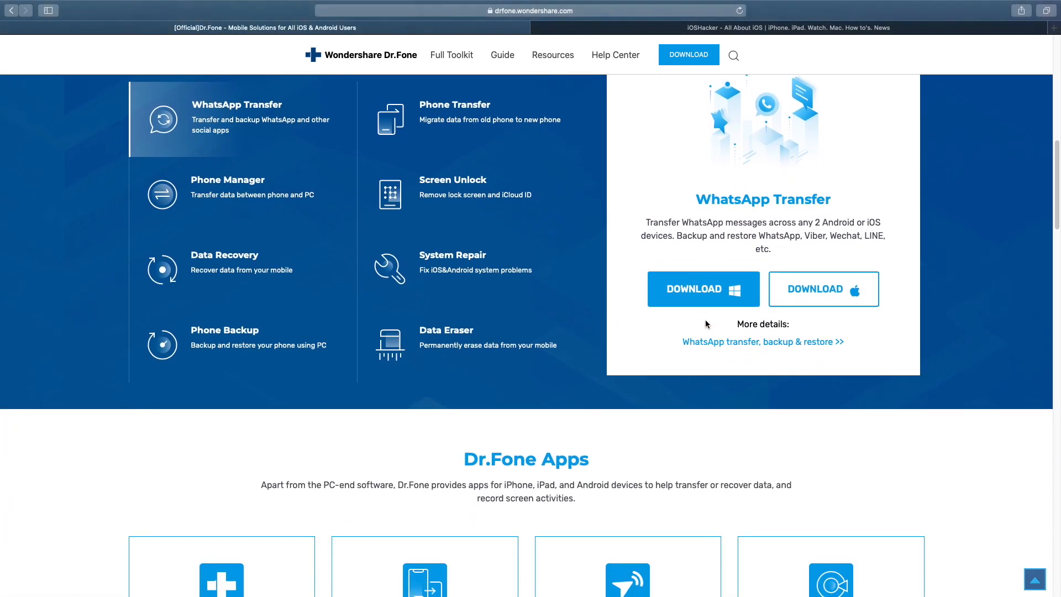
scroll(down, 3)
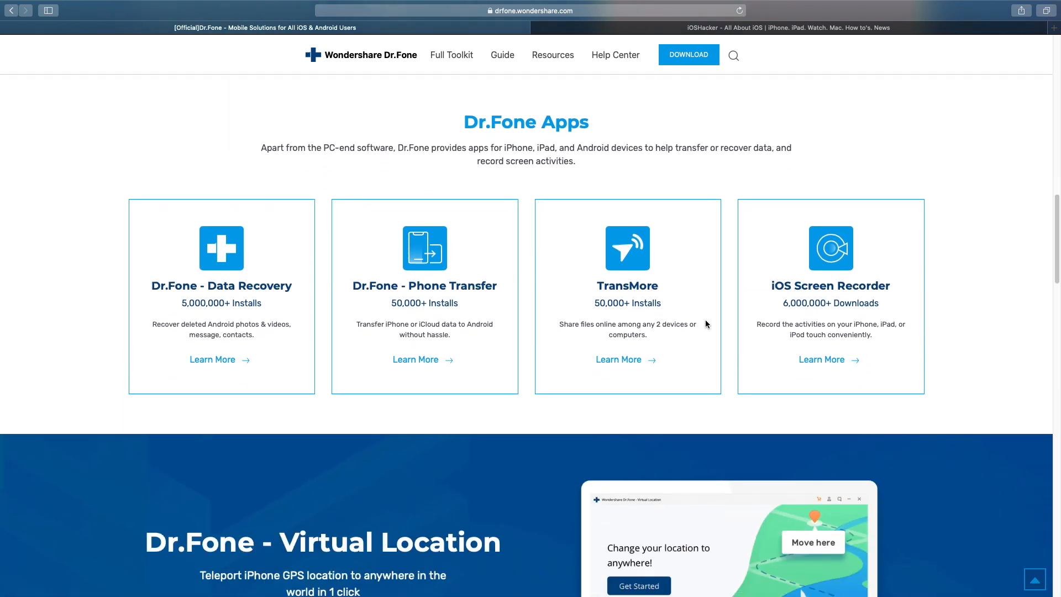
scroll(down, 3)
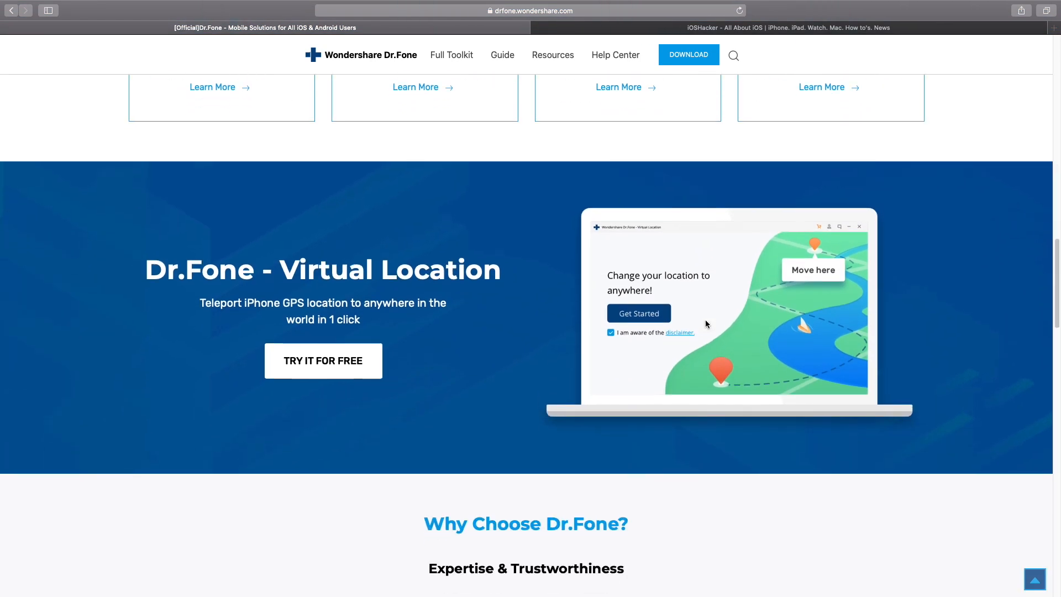
scroll(down, 3)
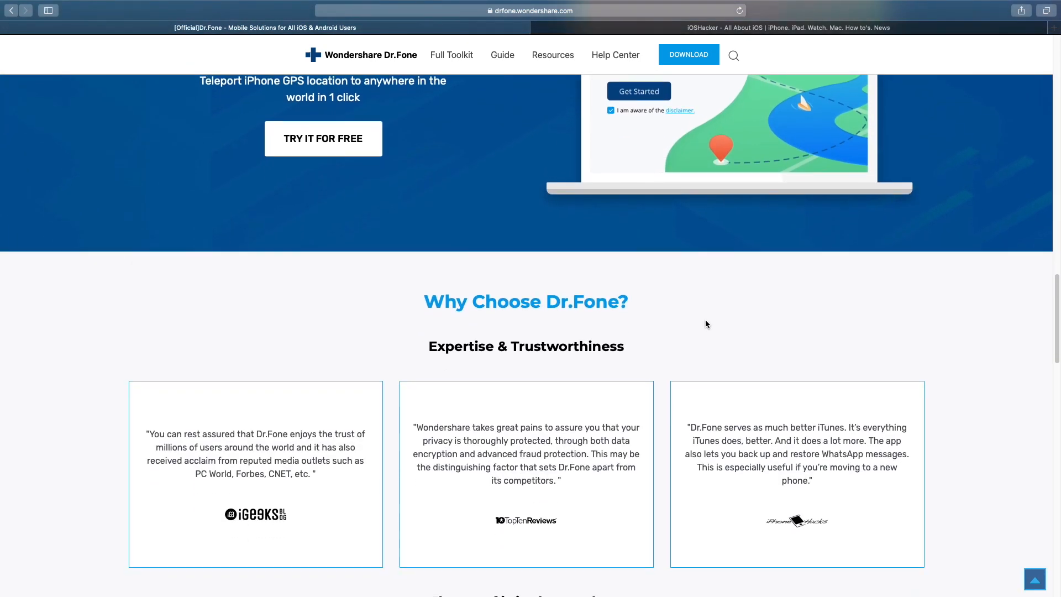
scroll(down, 3)
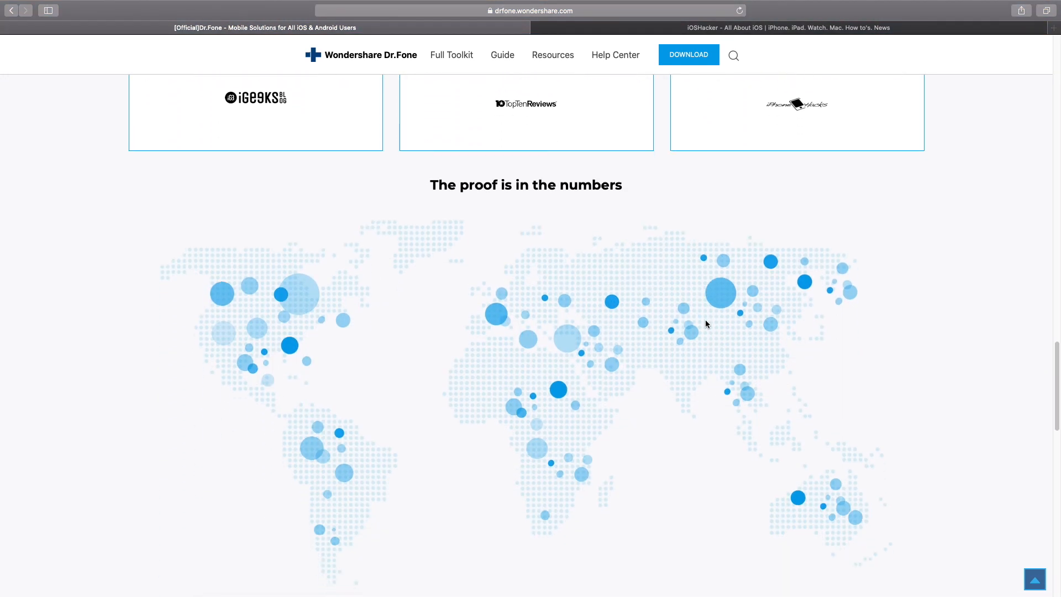
scroll(down, 3)
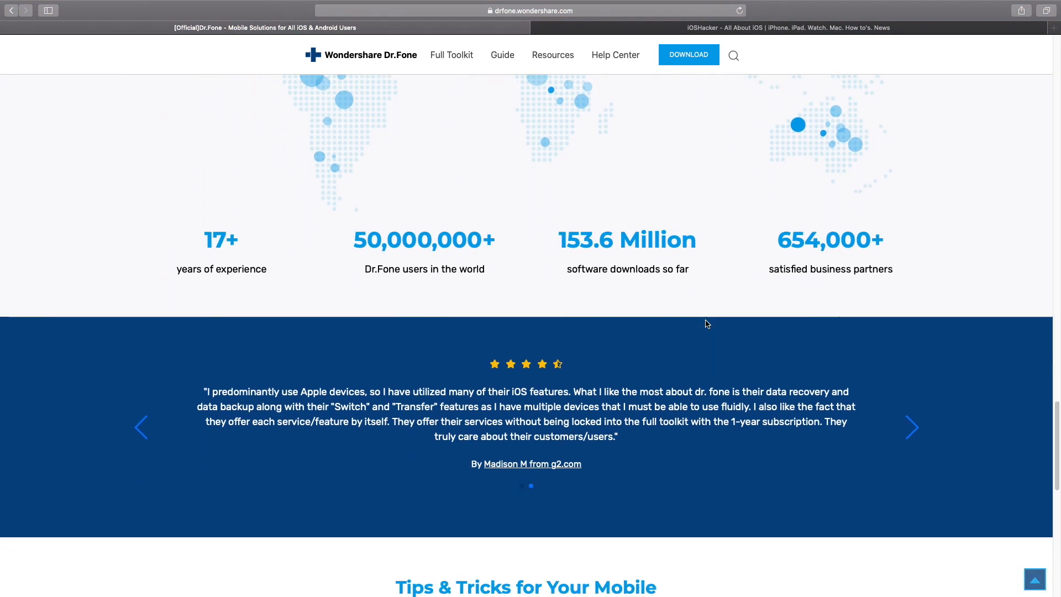
scroll(down, 3)
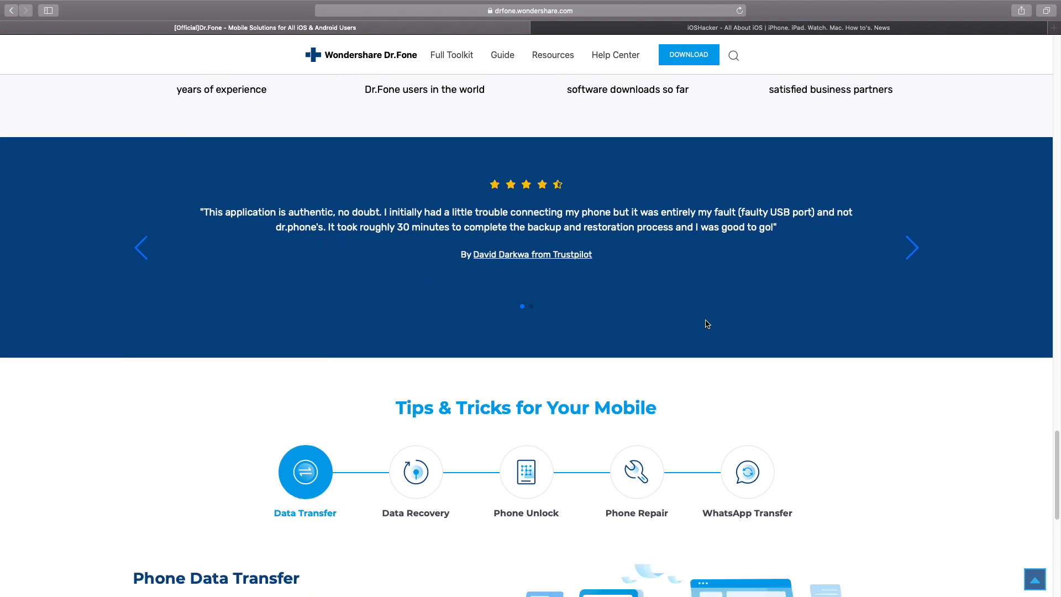
scroll(down, 3)
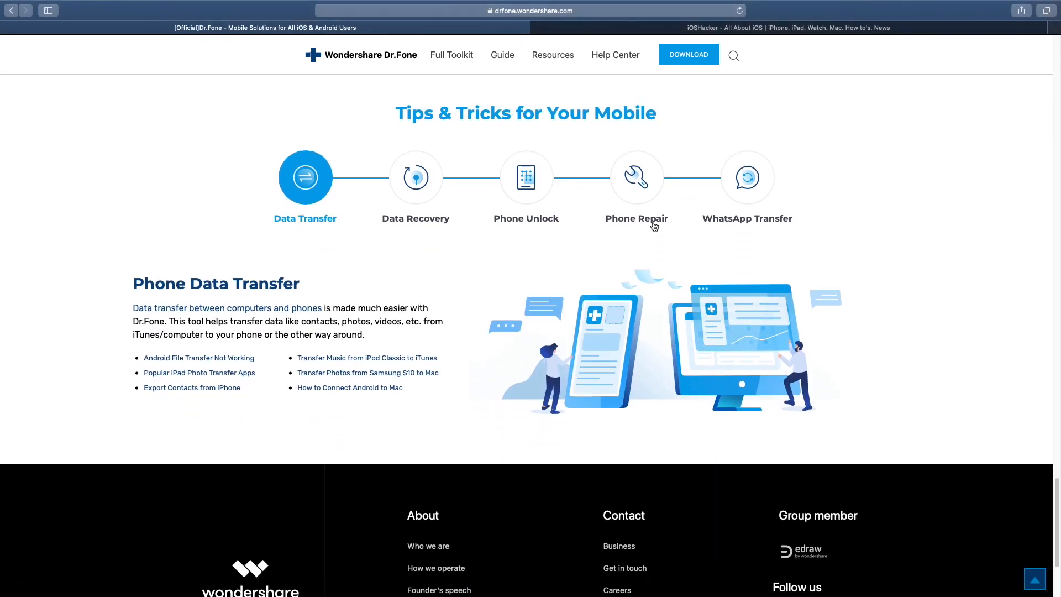
mouse_move(900, 263)
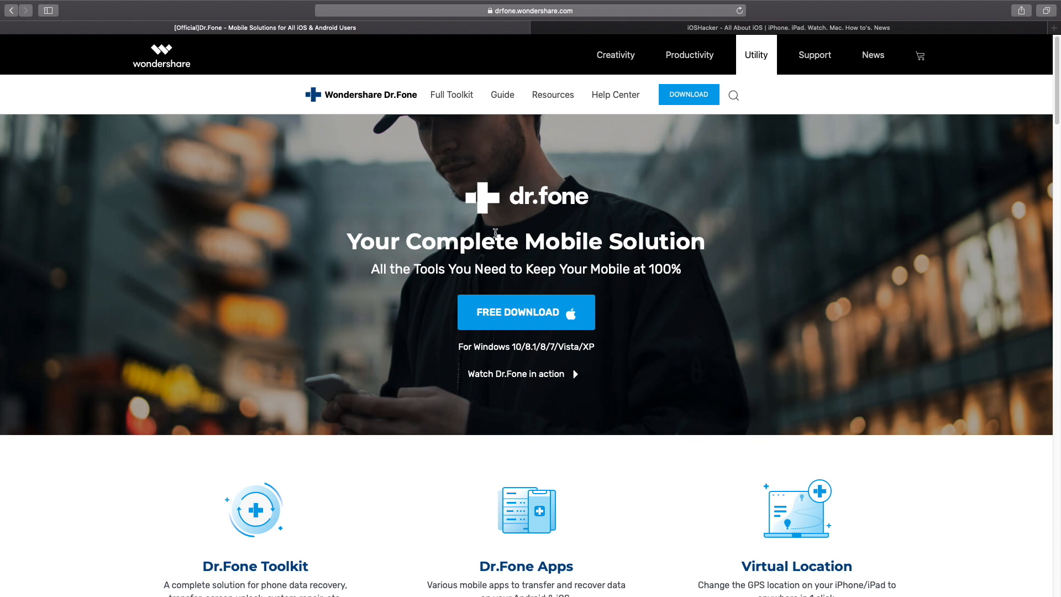
mouse_move(509, 240)
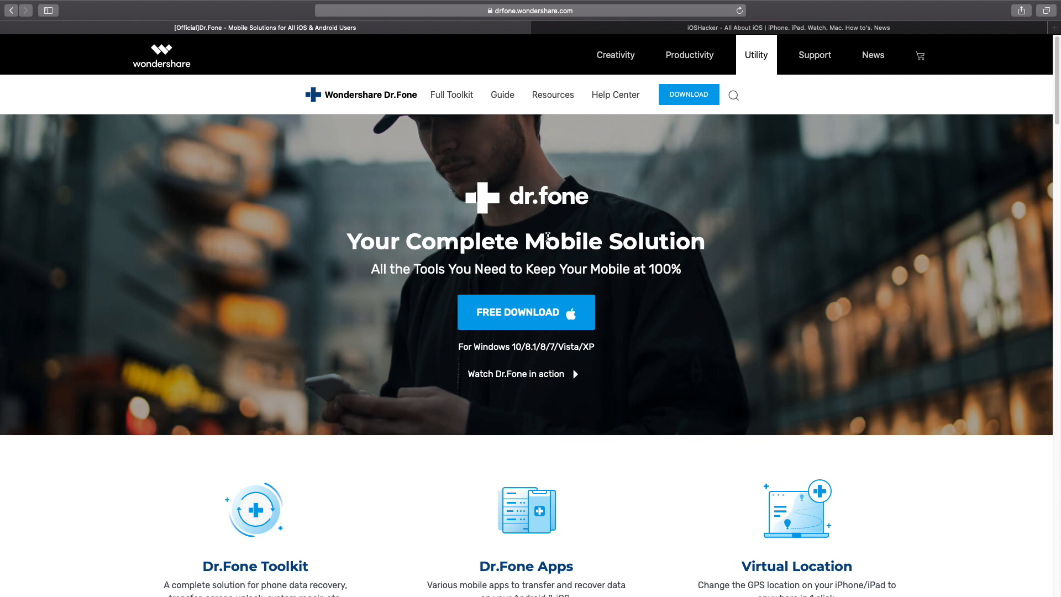
mouse_move(673, 322)
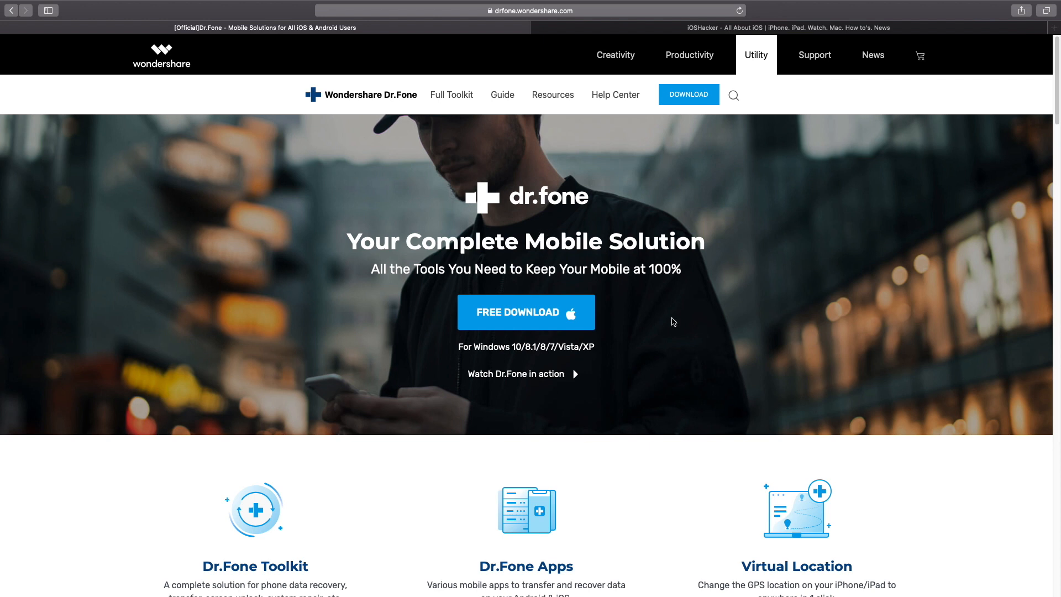
- Start the free Mac download of Dr.Fone from the website's FREE DOWNLOAD button
click(526, 312)
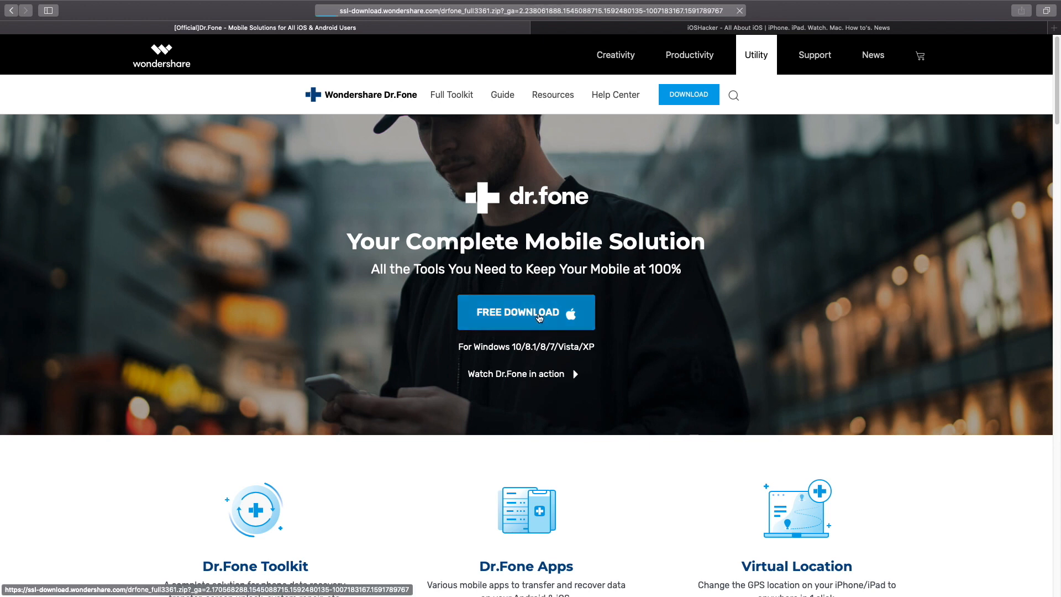
click(526, 312)
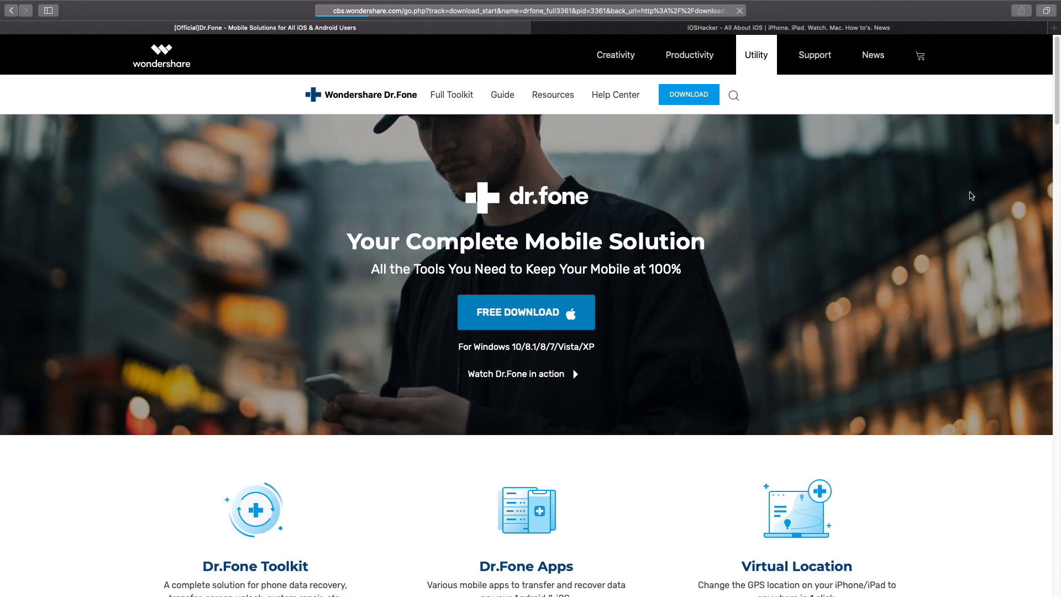
click(526, 312)
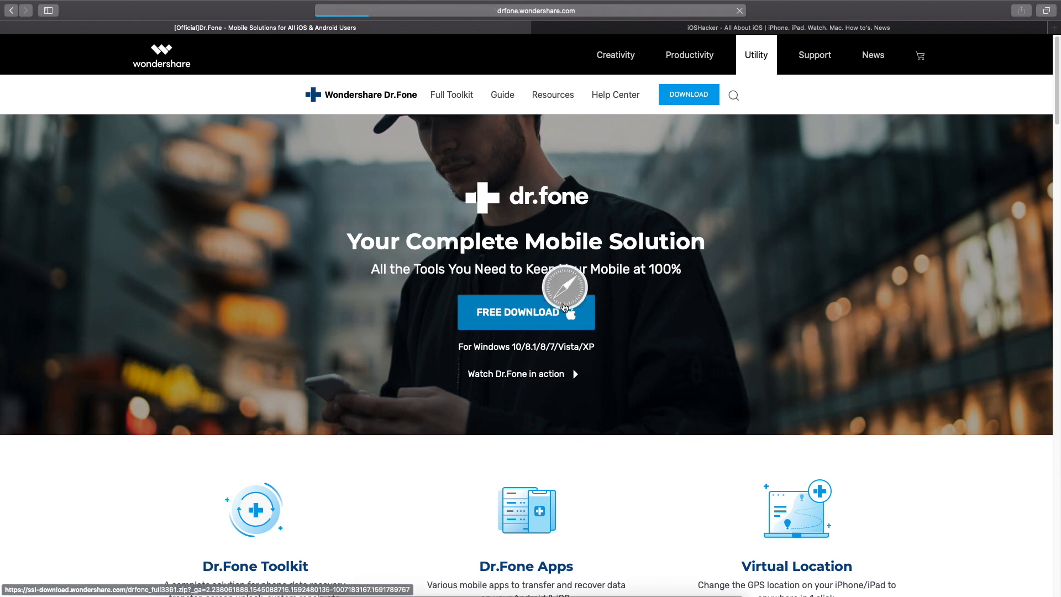
click(526, 311)
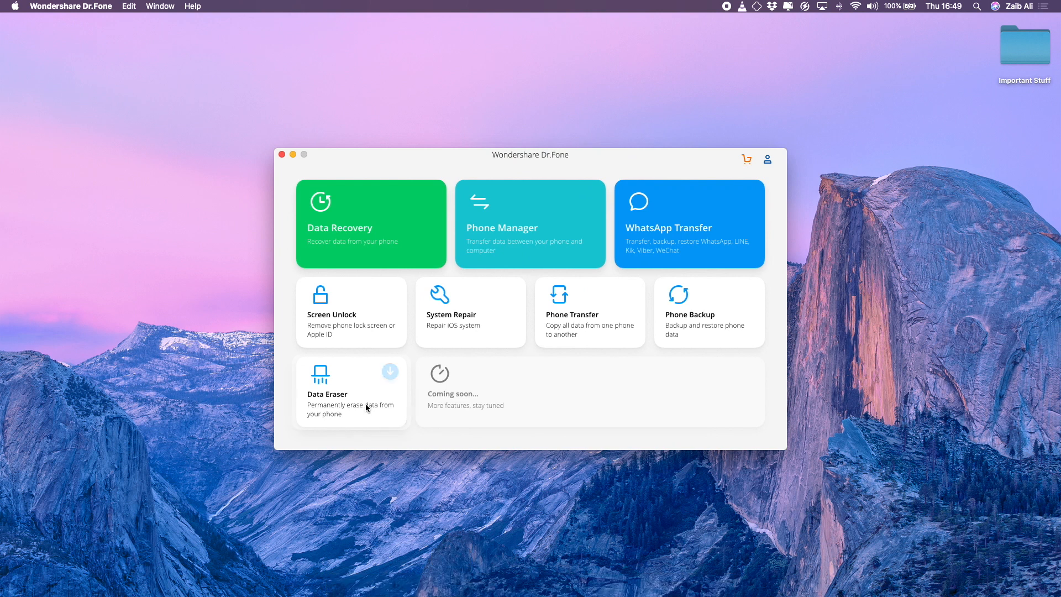
mouse_move(689, 235)
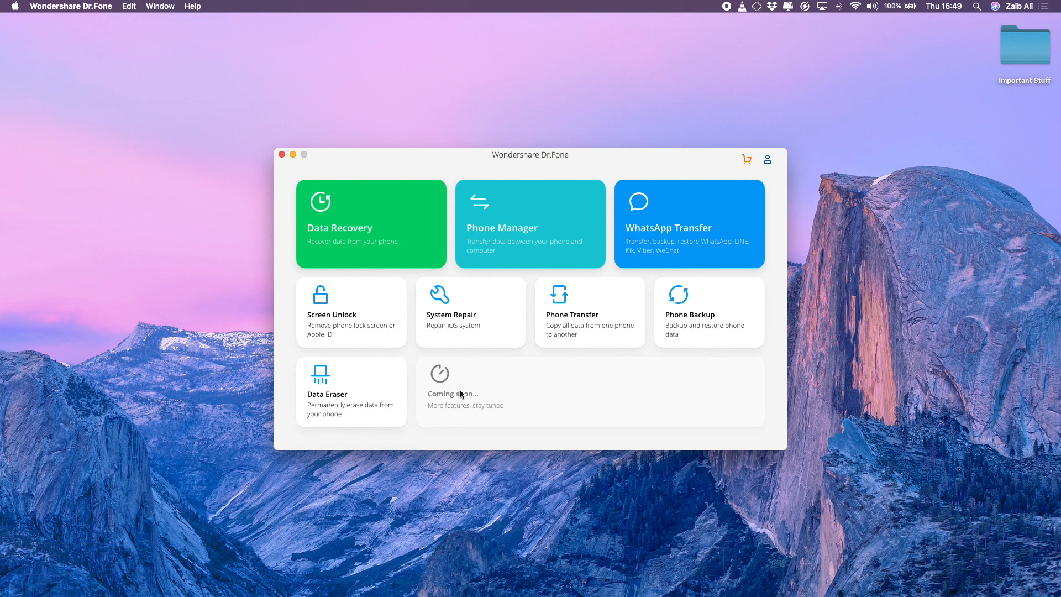
mouse_move(433, 402)
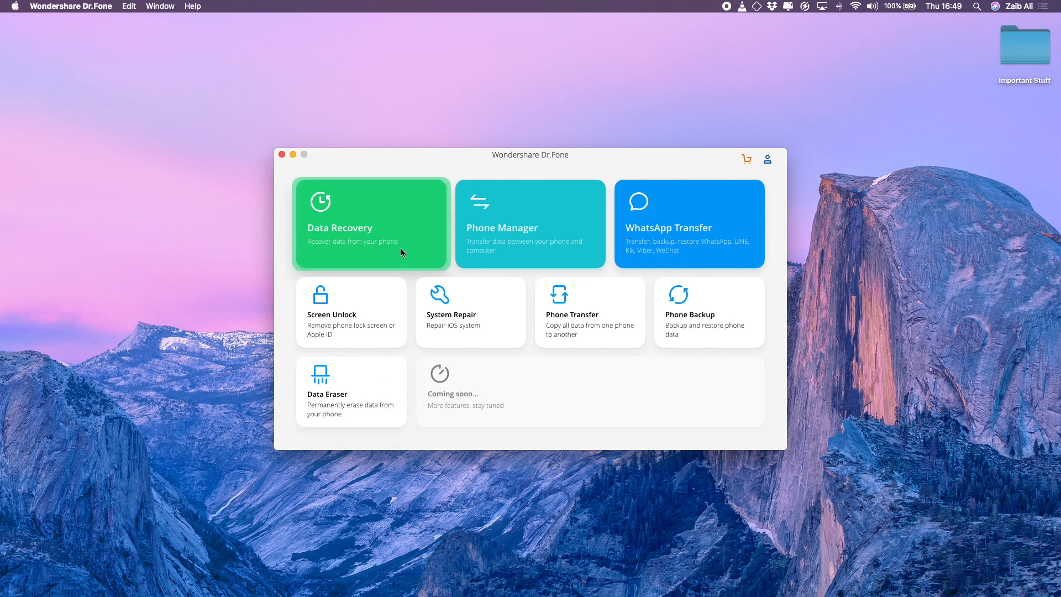
mouse_move(530, 229)
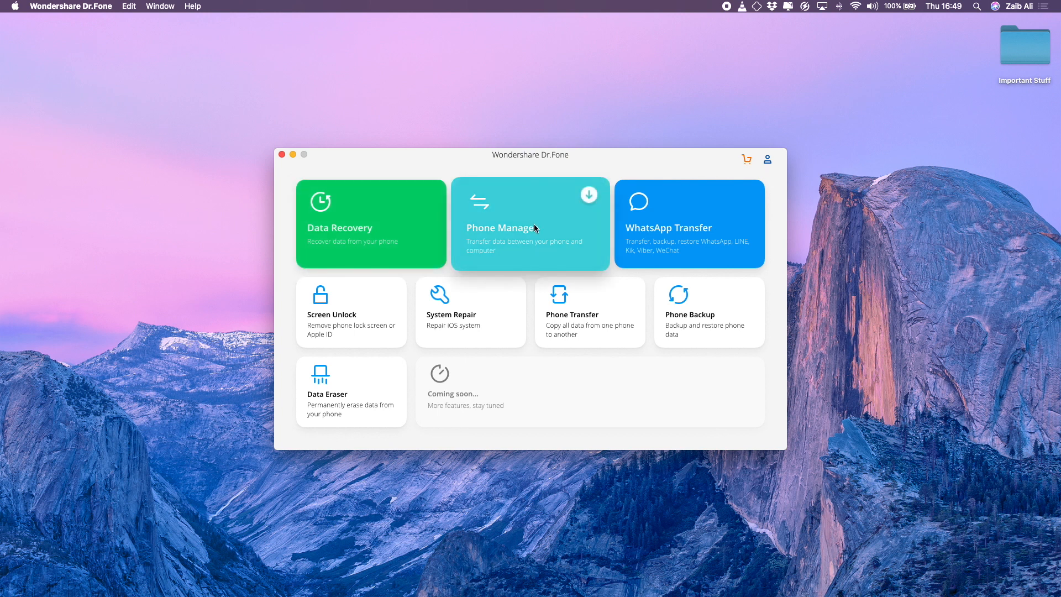
mouse_move(666, 237)
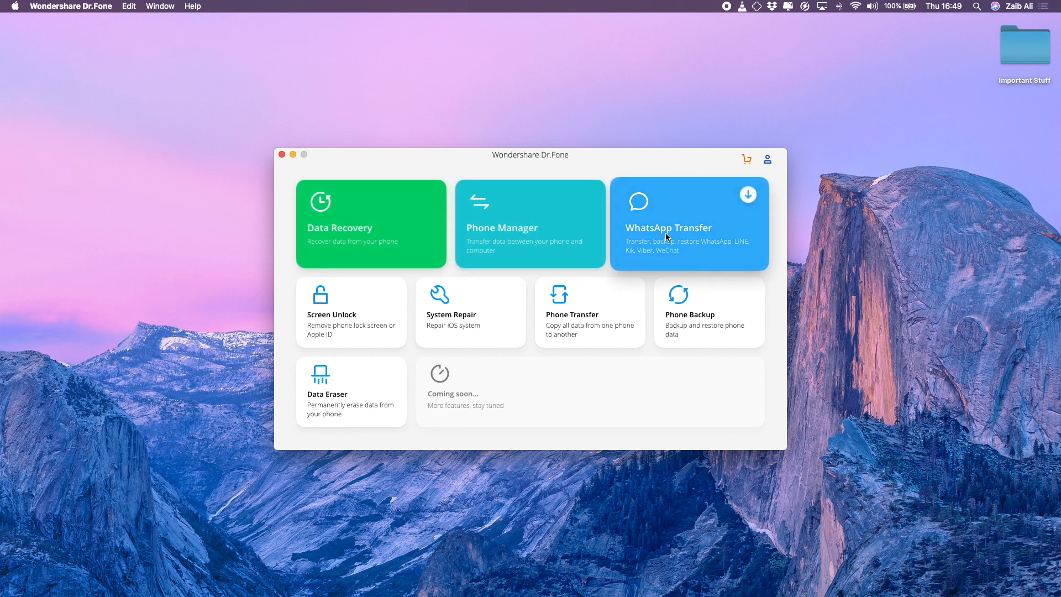
mouse_move(360, 360)
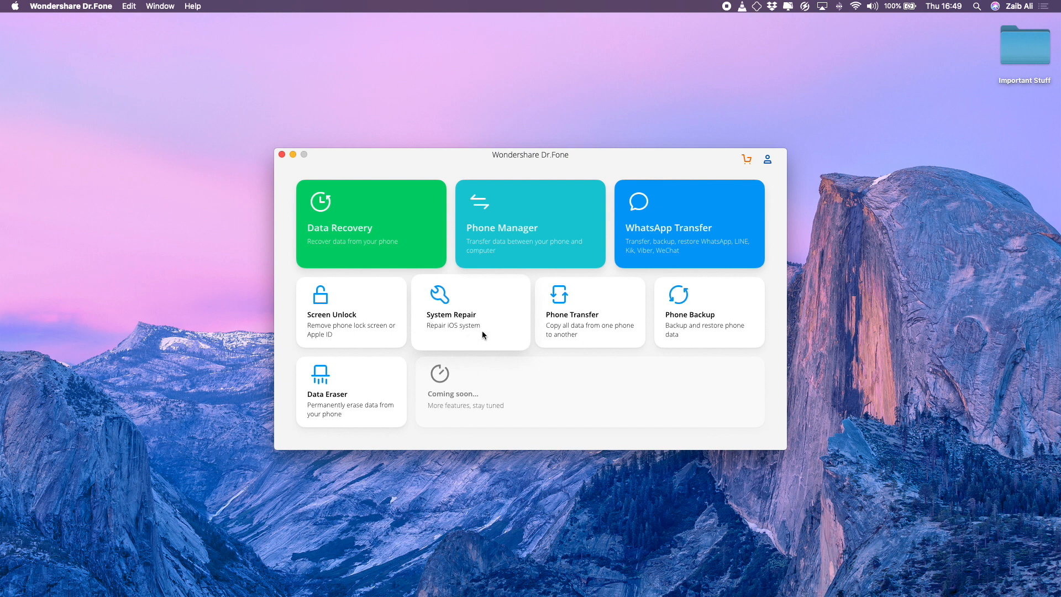
mouse_move(491, 328)
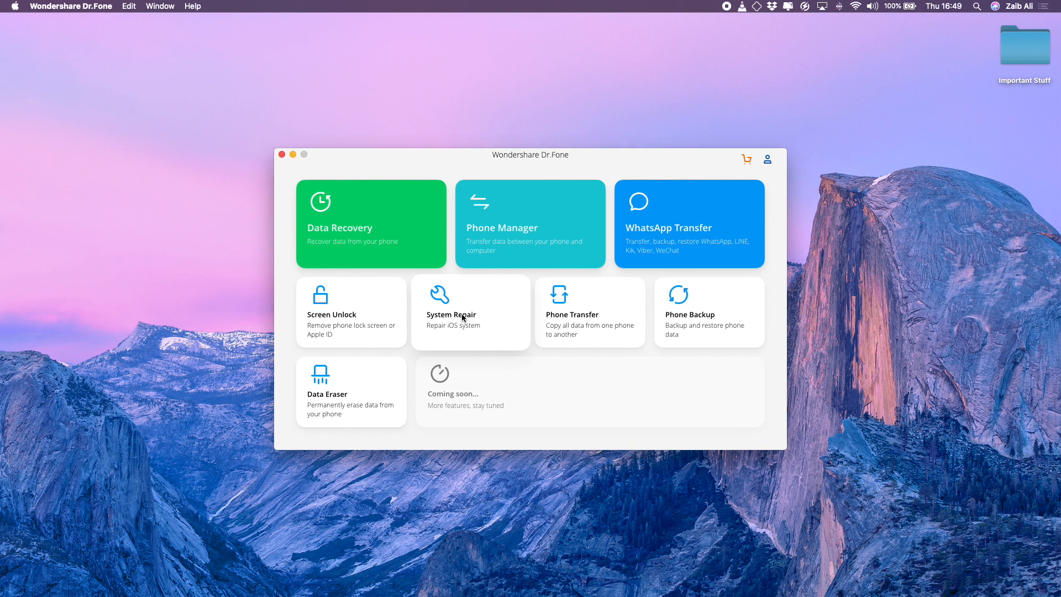
- Launch the System Repair tool from the Dr.Fone toolkit
click(471, 312)
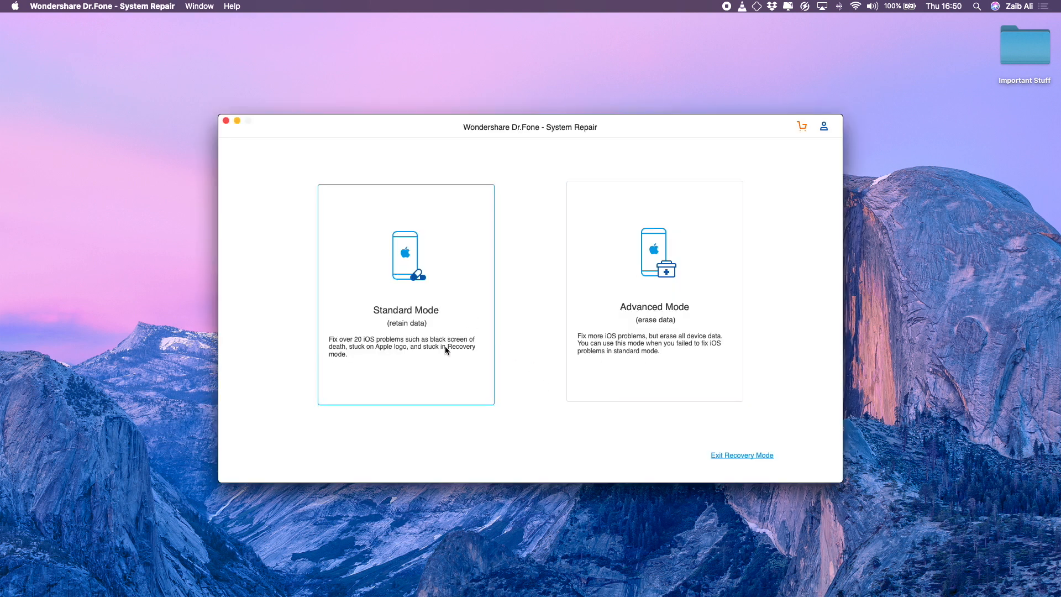
- Choose Standard Mode repair that retains data, reaching the firmware selection page
click(654, 312)
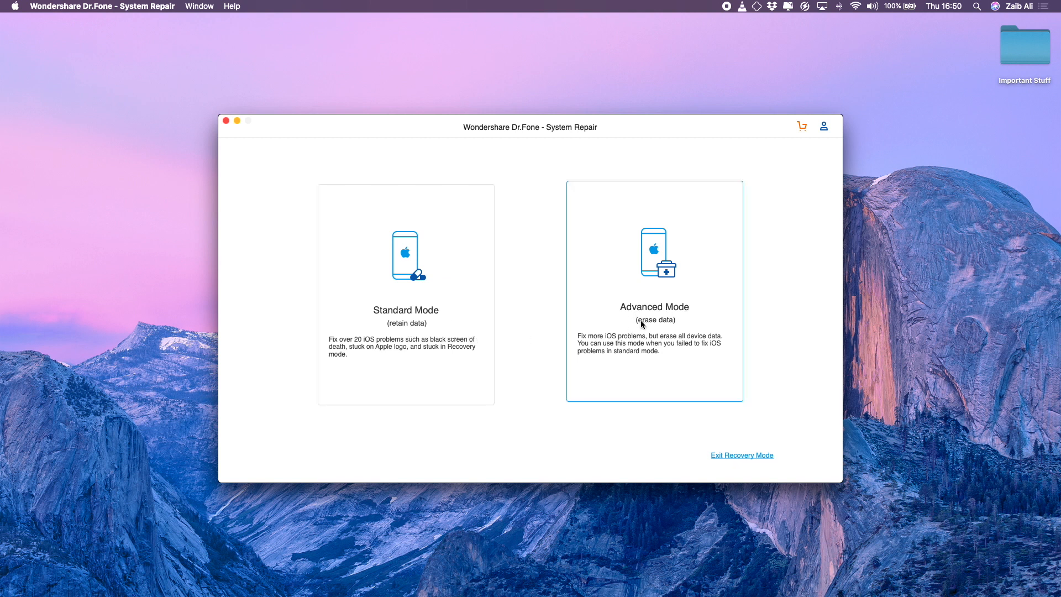
mouse_move(684, 345)
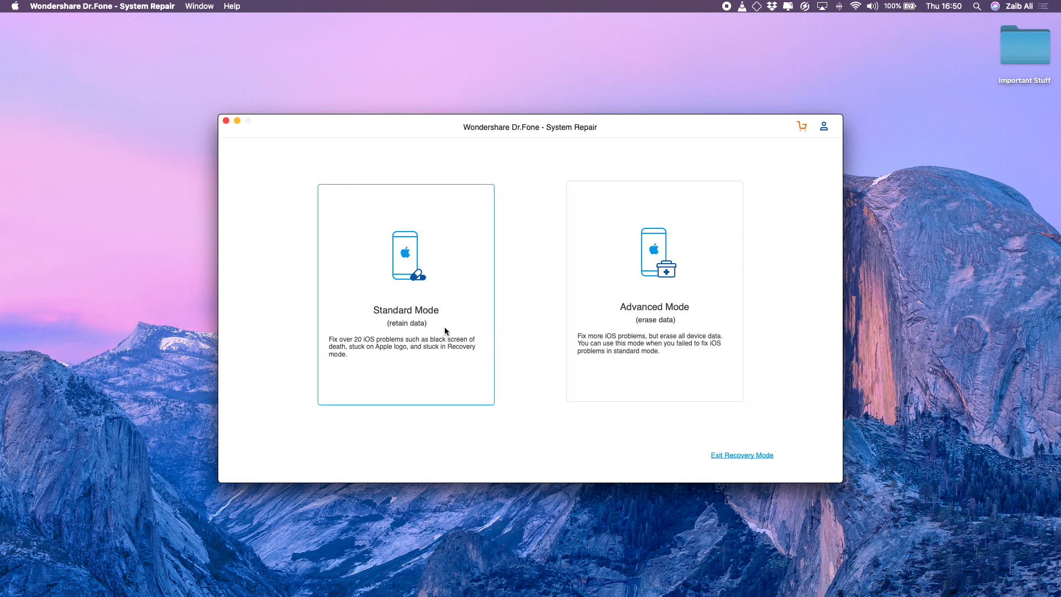
mouse_move(395, 329)
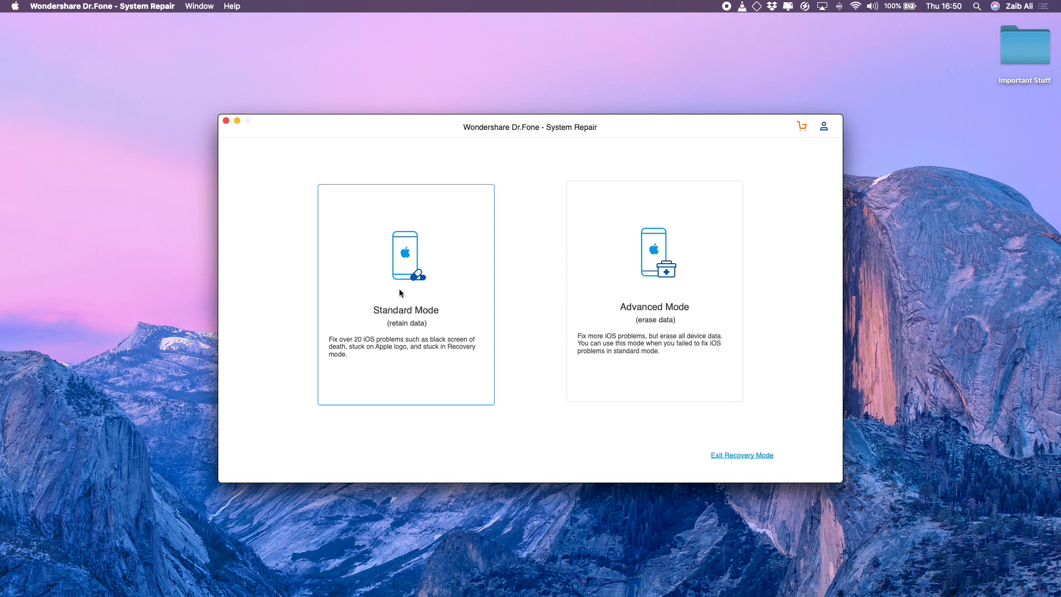
click(405, 294)
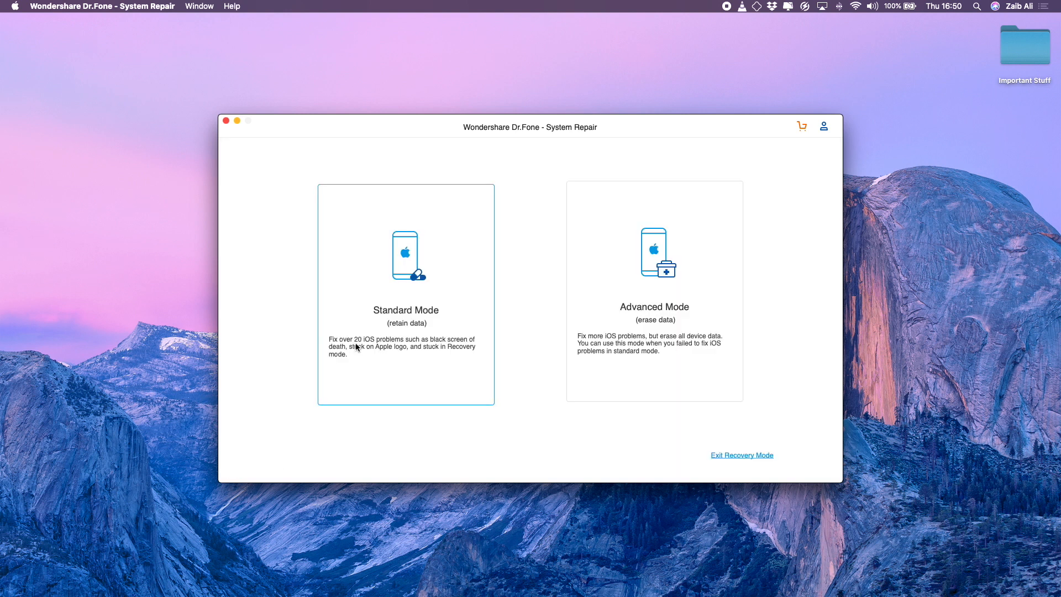
click(406, 294)
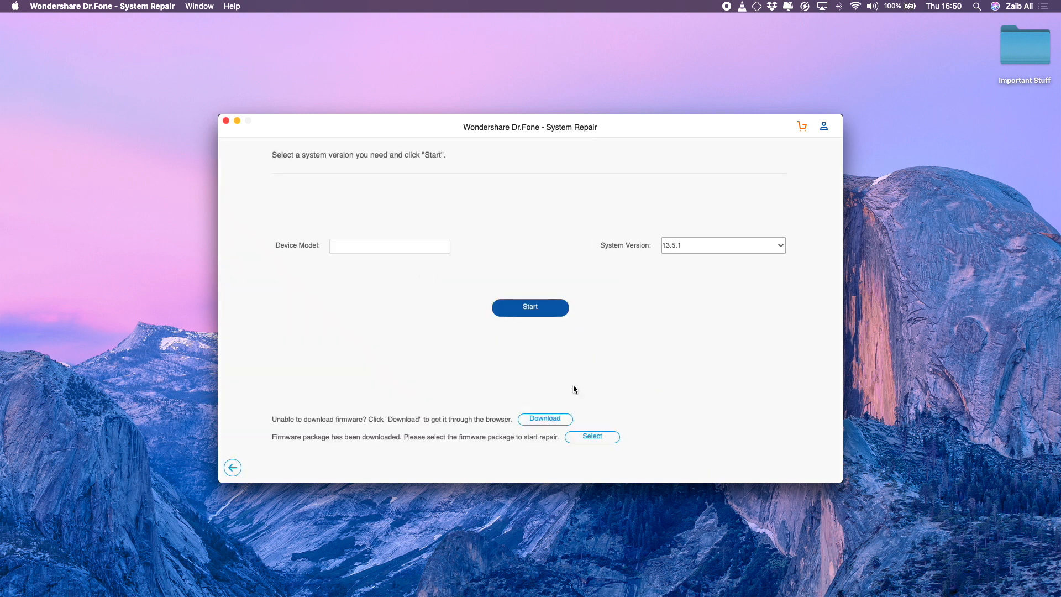
mouse_move(470, 362)
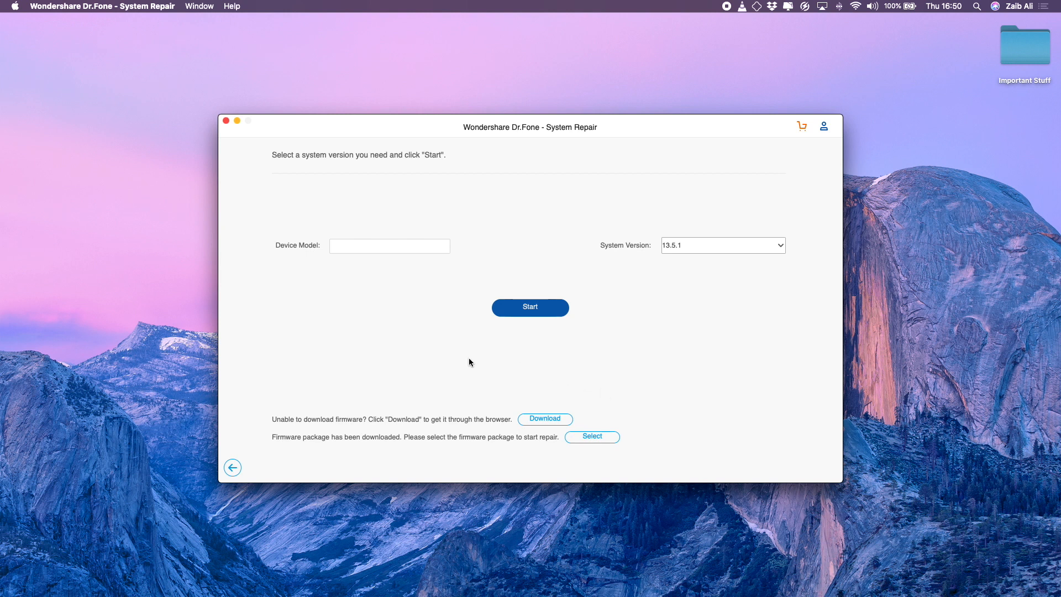
mouse_move(487, 343)
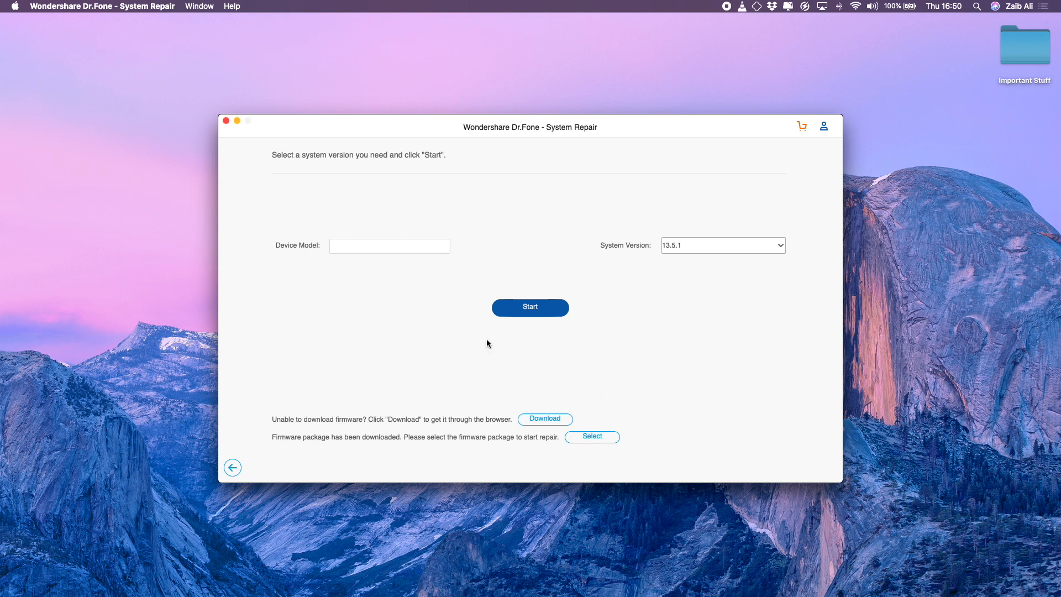
mouse_move(380, 351)
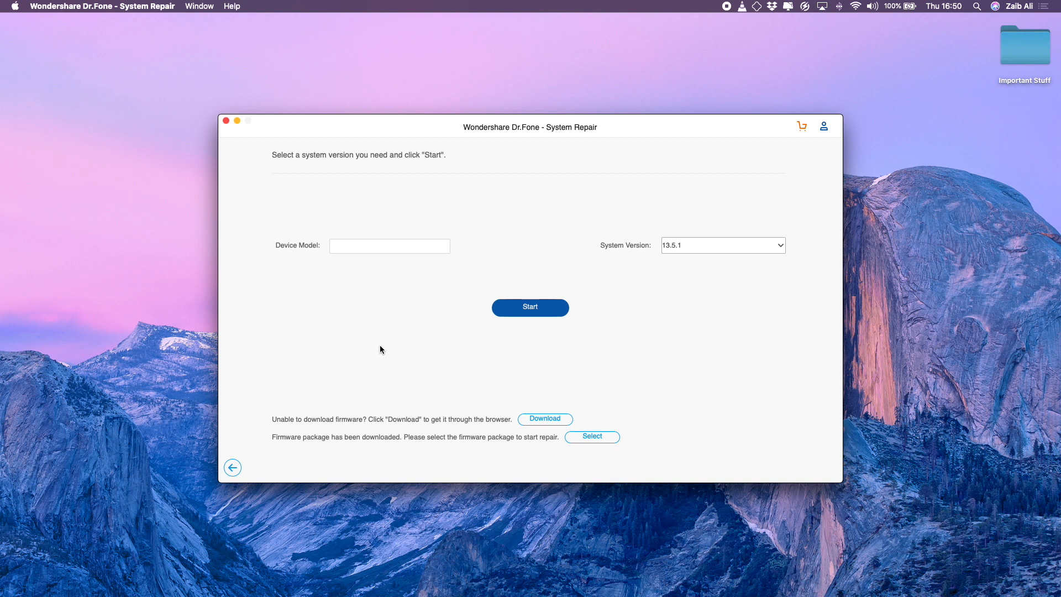
mouse_move(413, 320)
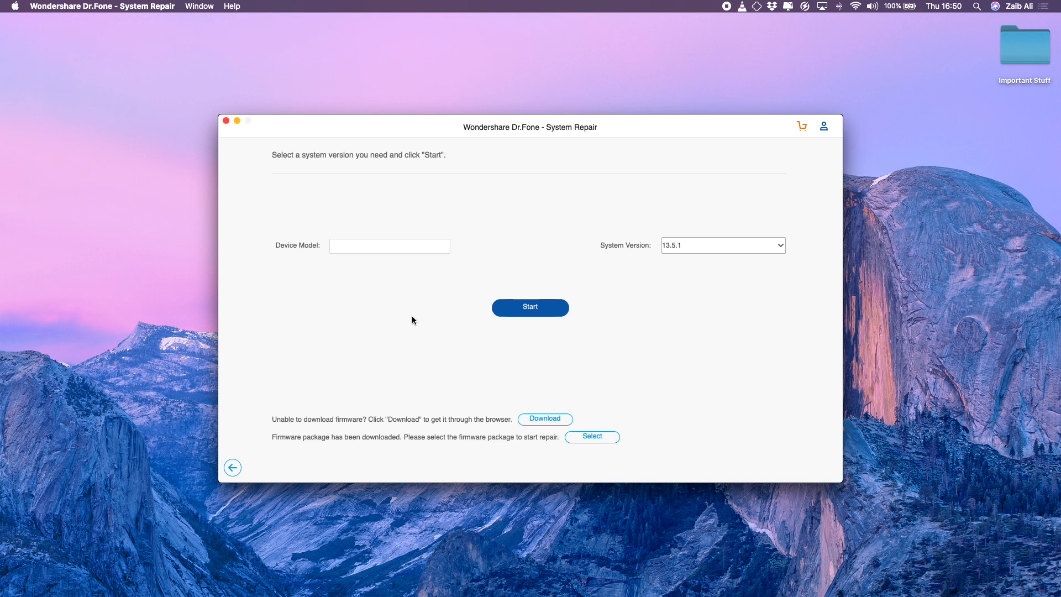
mouse_move(315, 251)
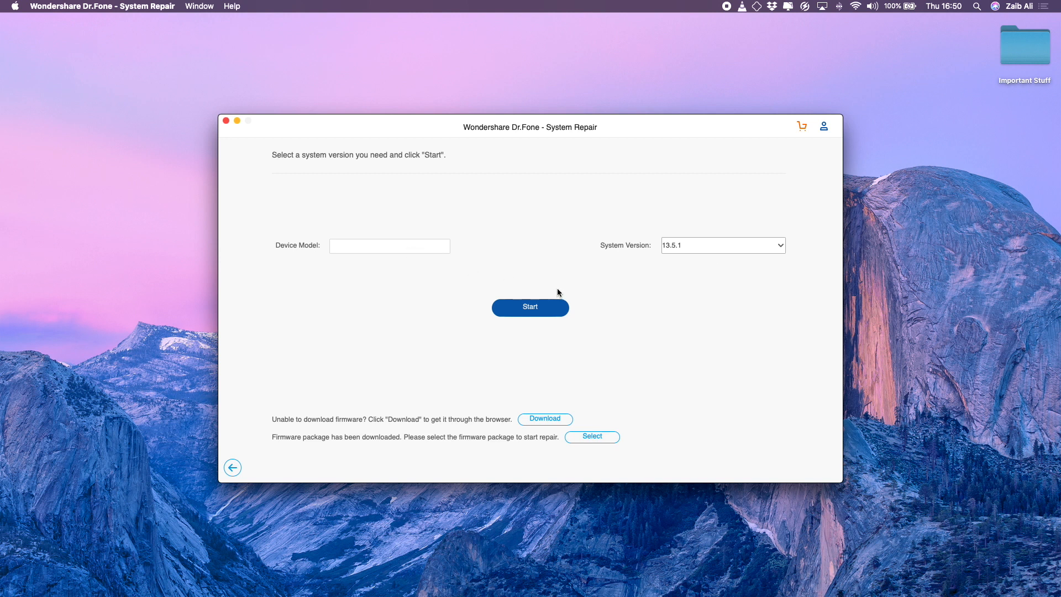
mouse_move(711, 262)
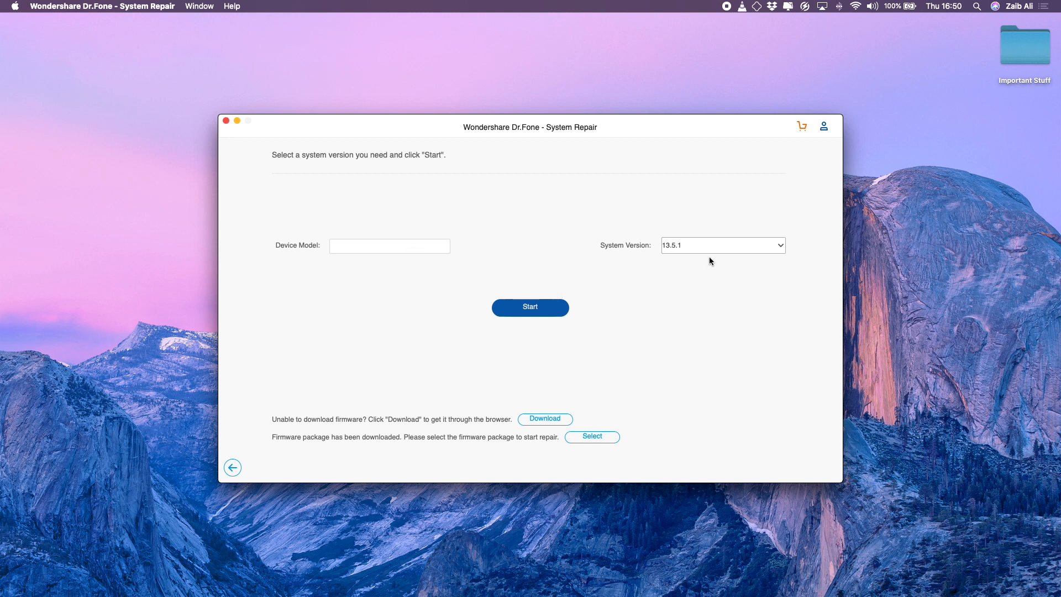
- Confirm system version 13.5.1 and start downloading the 4.90 GB firmware
click(723, 246)
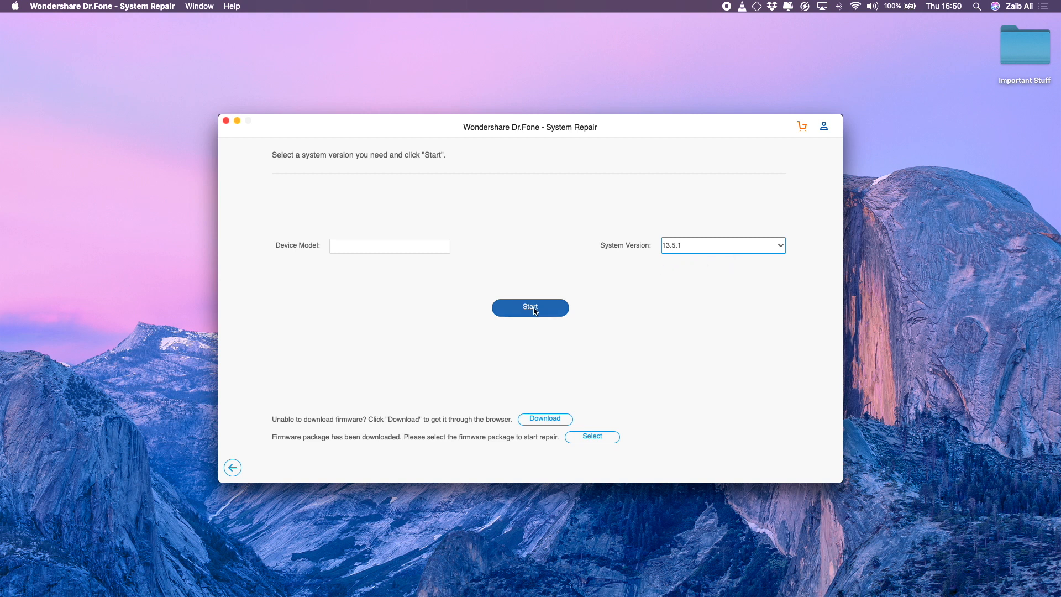
click(529, 307)
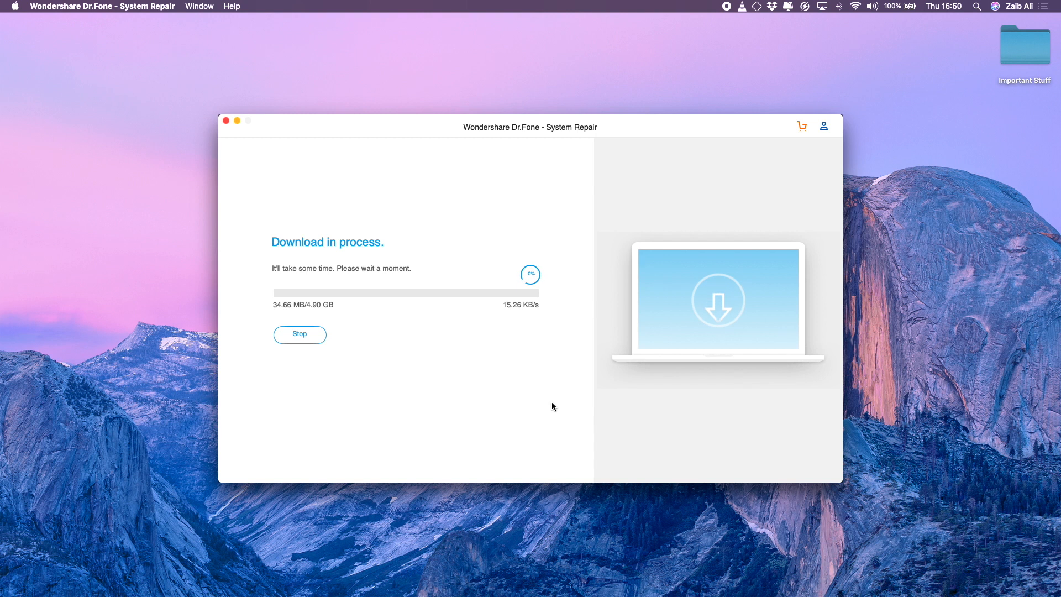
mouse_move(542, 403)
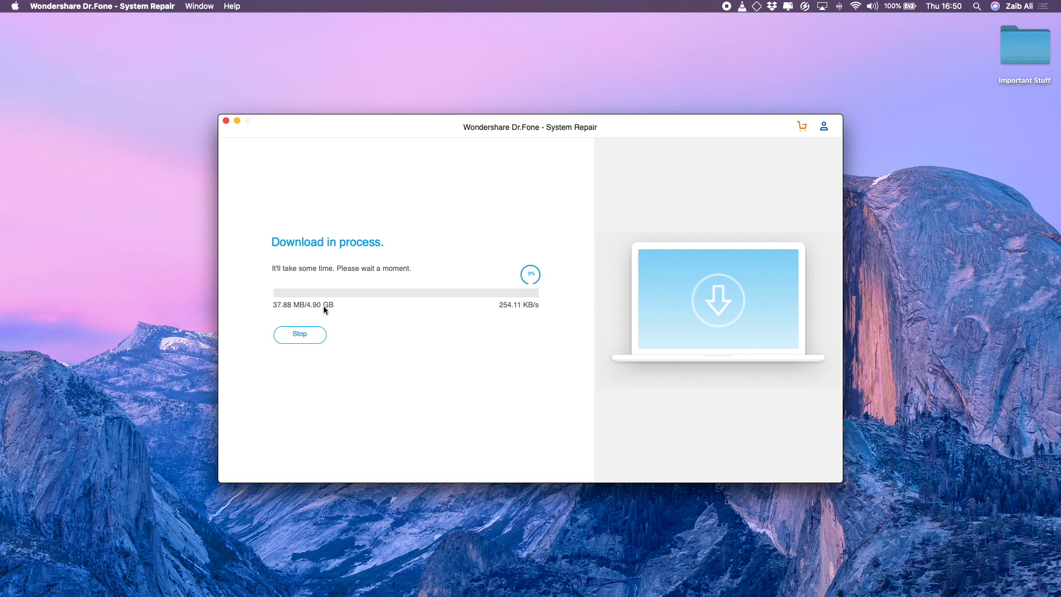
mouse_move(336, 305)
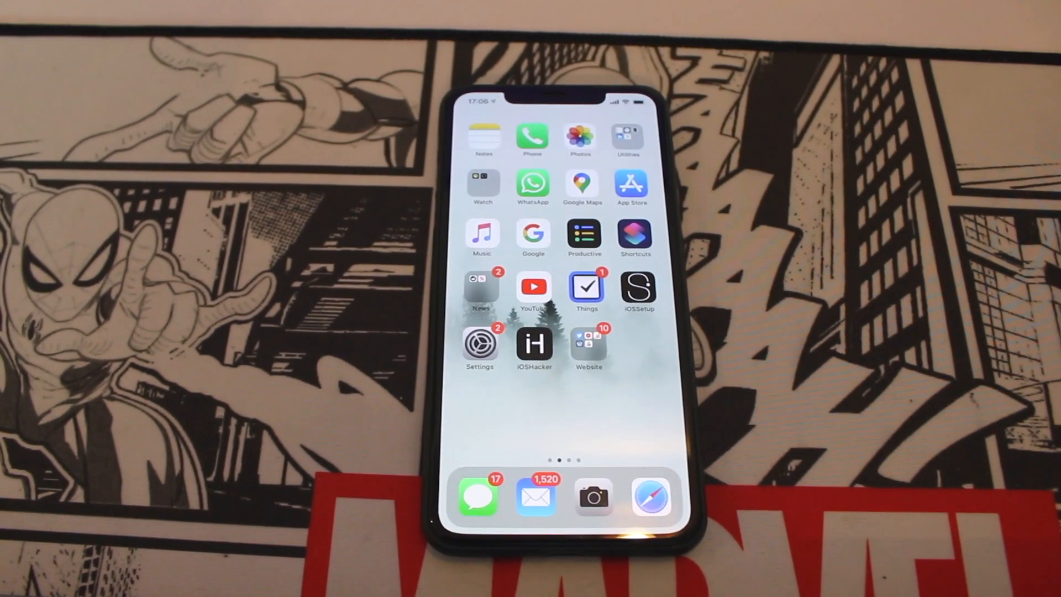
- Scroll the view while the repair finishes and the iPhone returns to its home screen
scroll(left, 3)
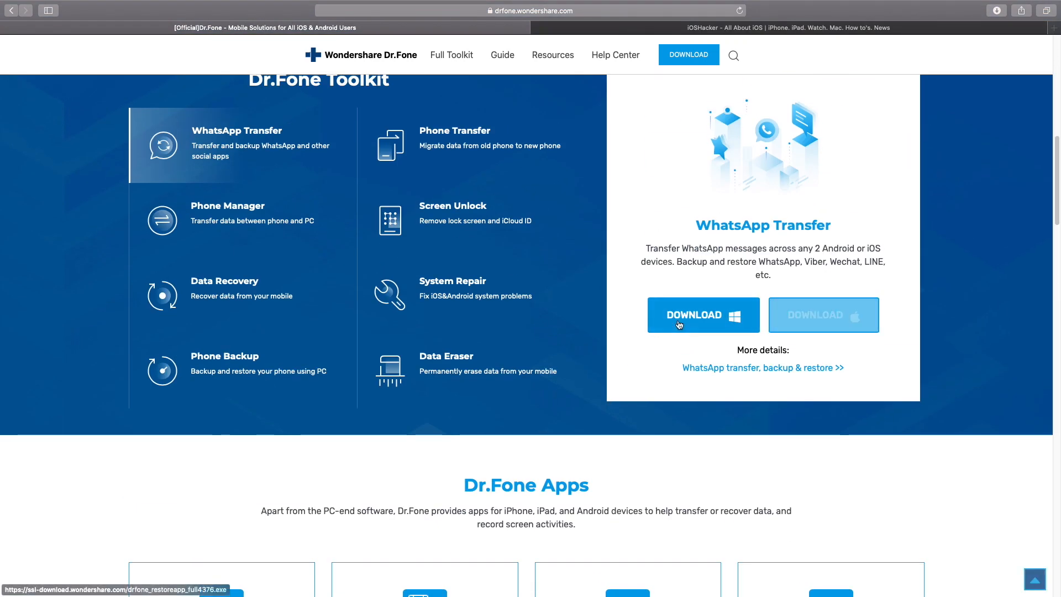
- Scroll the Dr.Fone website to the Dr.Fone Toolkit section listing System Repair
scroll(up, 3)
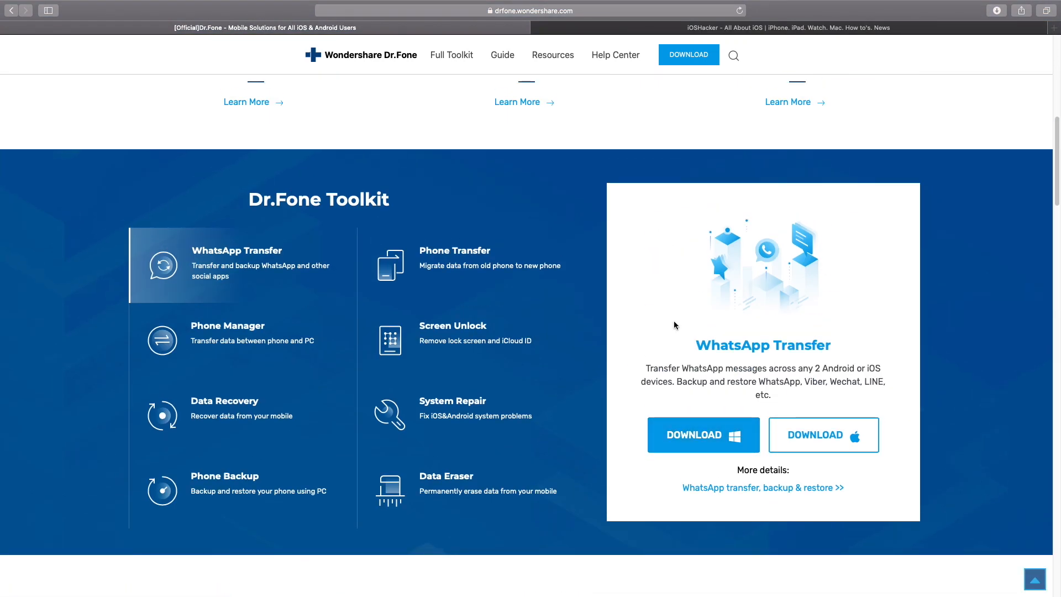